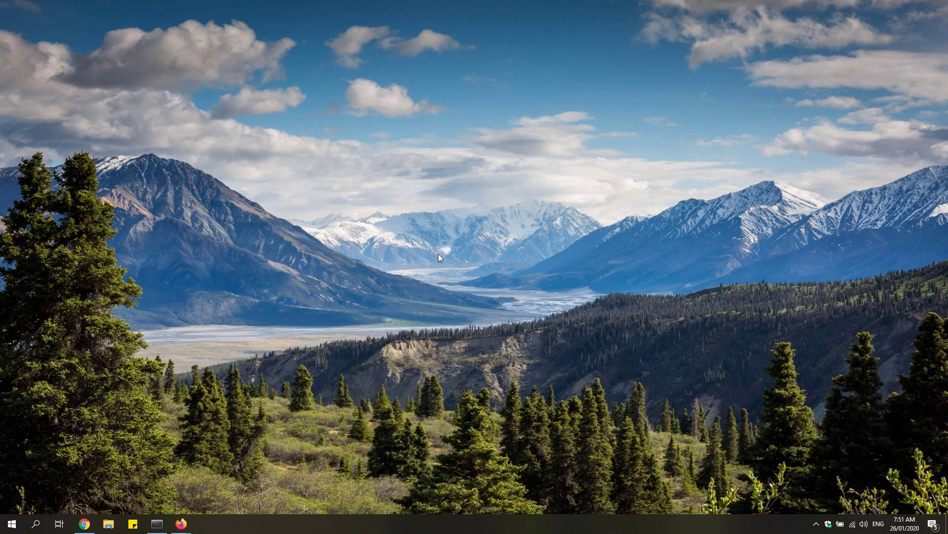
{"action": "mouse_move", "coordinate": [83, 517]}
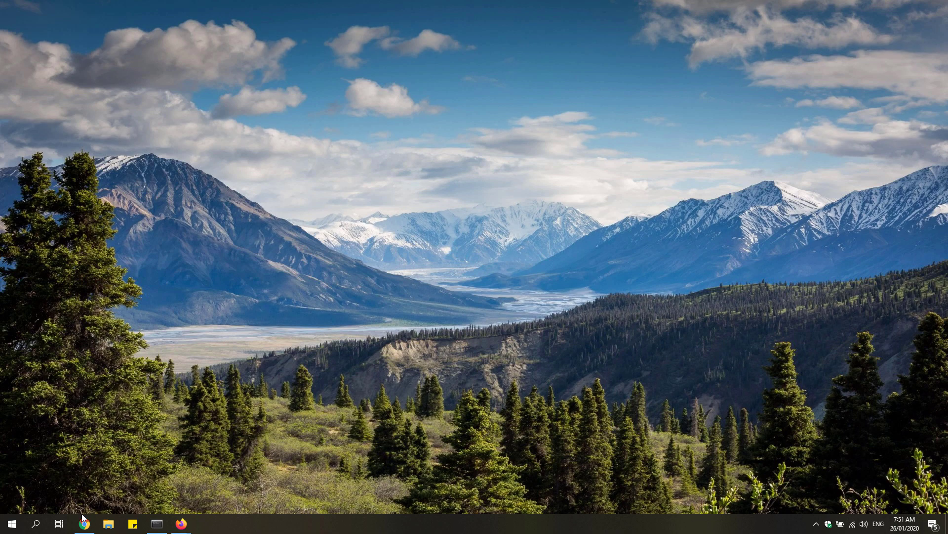
Restore the browser showing the JupyterLab notebook where 'import cv2 as cv' fails with ModuleNotFoundError.
{"action": "left_click", "coordinate": [85, 524]}
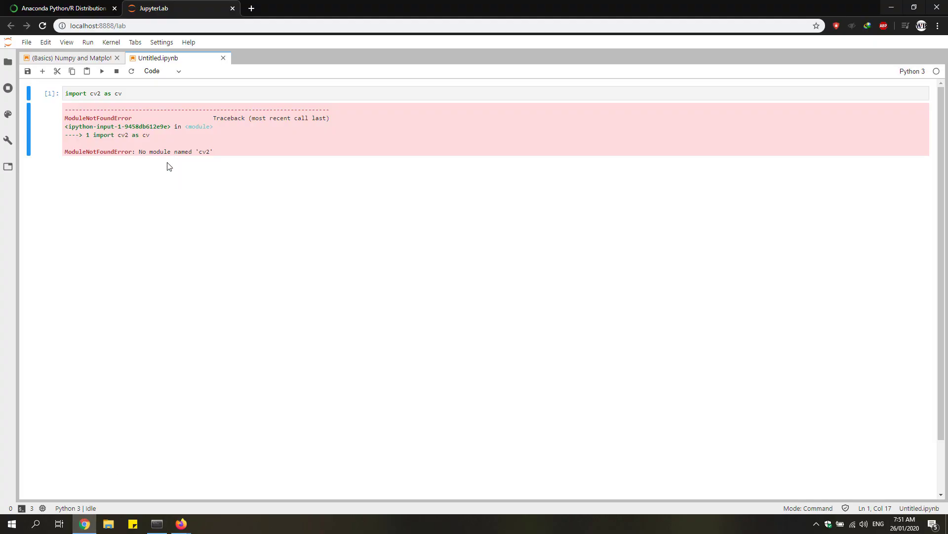
{"action": "mouse_move", "coordinate": [152, 142]}
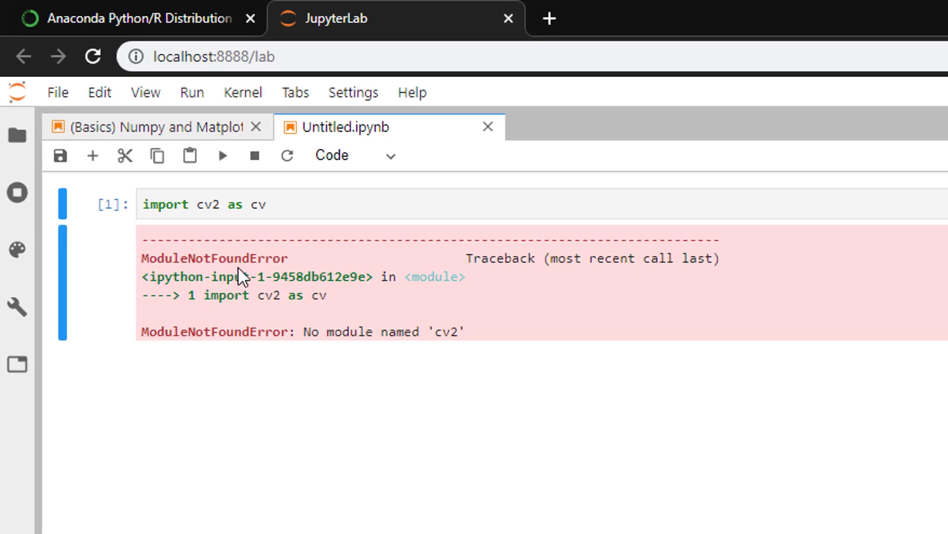
{"action": "mouse_move", "coordinate": [336, 336]}
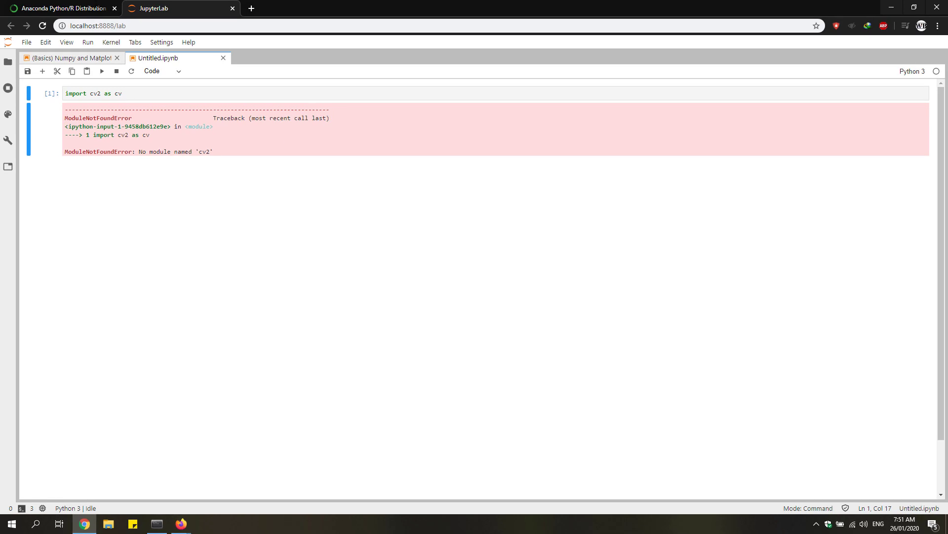
Review the Anaconda 2019.10 Windows installers for Python 3.7 and 2.7 on the Distribution page.
{"action": "left_click", "coordinate": [59, 8]}
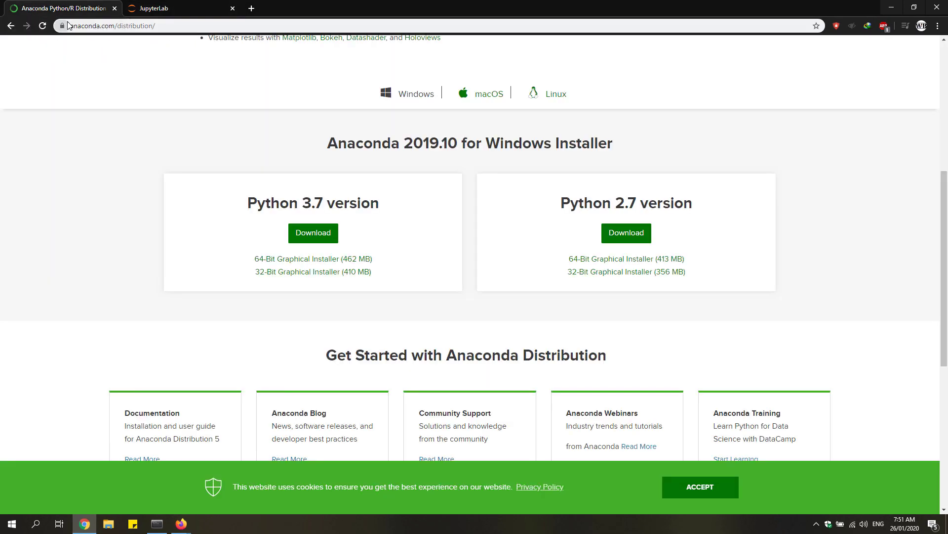
{"action": "mouse_move", "coordinate": [167, 79]}
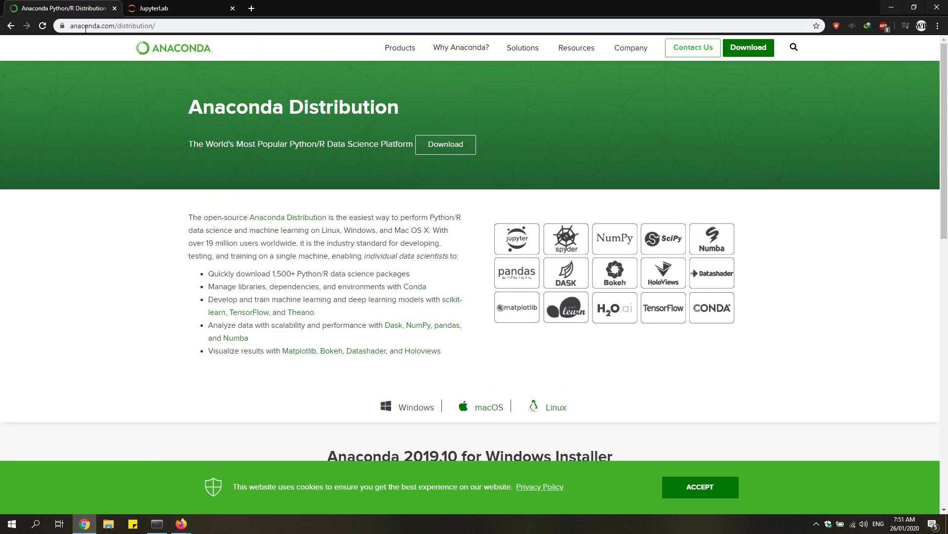
{"action": "scroll", "scroll_direction": "down", "scroll_amount": 3}
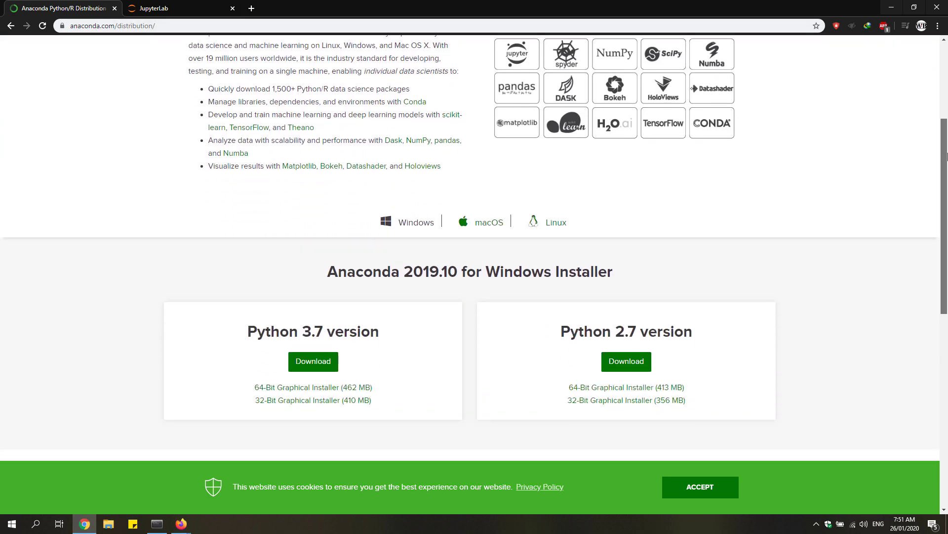
{"action": "scroll", "scroll_direction": "down", "scroll_amount": 3}
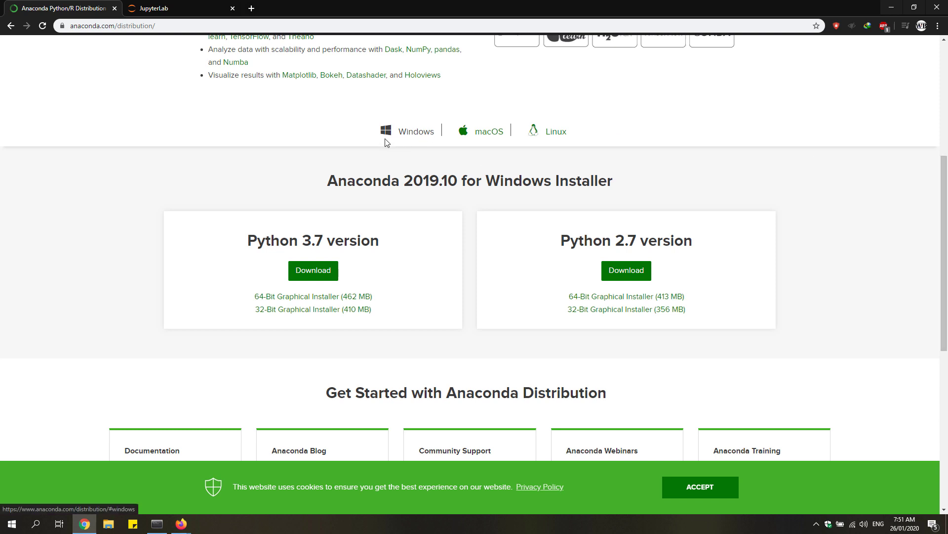
{"action": "mouse_move", "coordinate": [550, 138]}
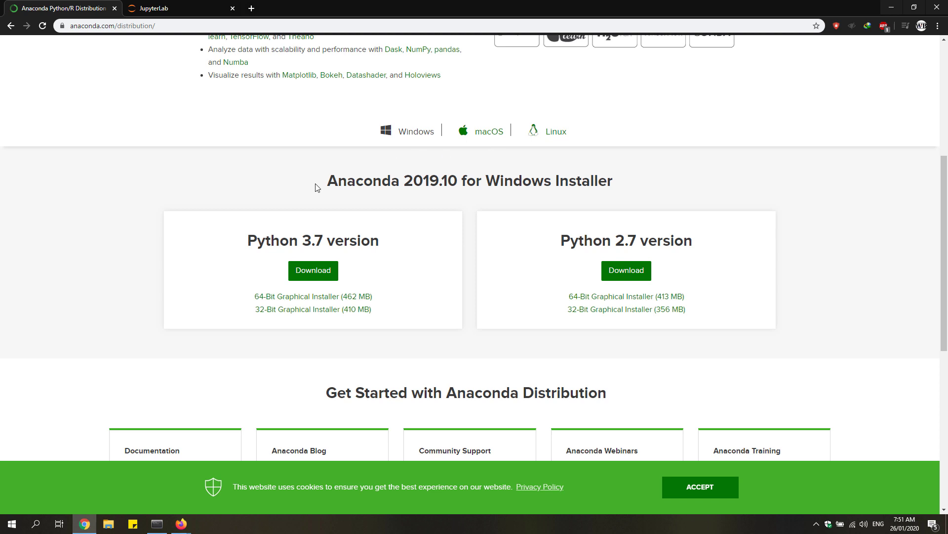
{"action": "mouse_move", "coordinate": [244, 245]}
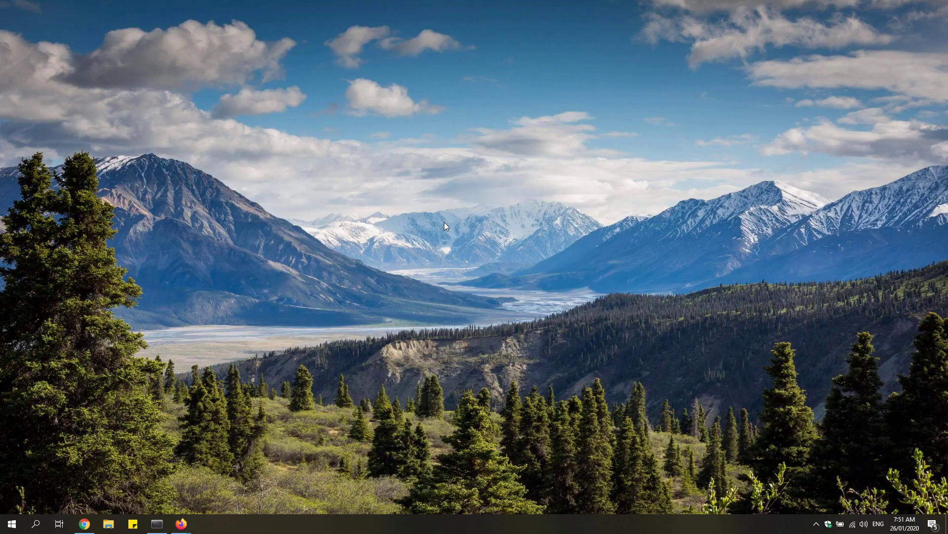
{"action": "mouse_move", "coordinate": [219, 366]}
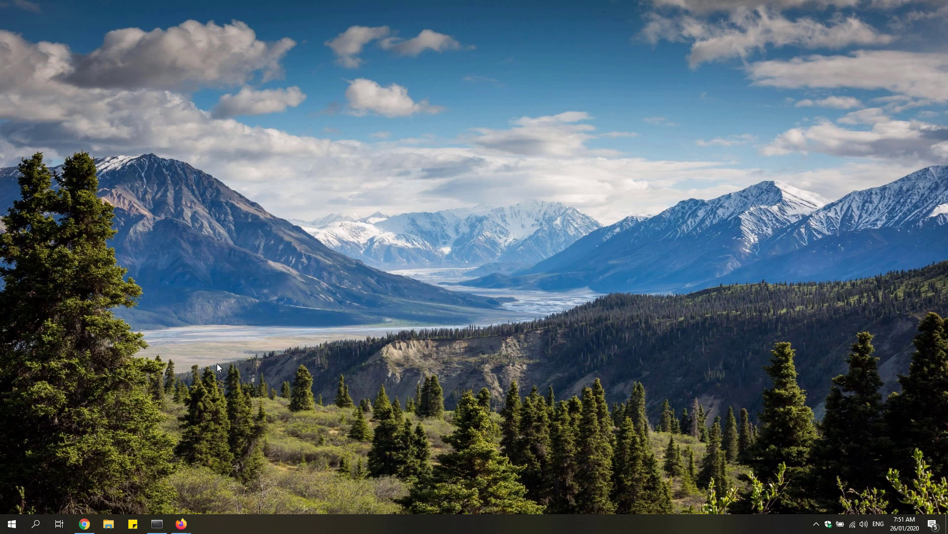
Search the Start menu for 'anaconda' and launch Anaconda Prompt (Anaconda3).
{"action": "left_click", "coordinate": [11, 523]}
{"action": "type", "text": "anaconda"}
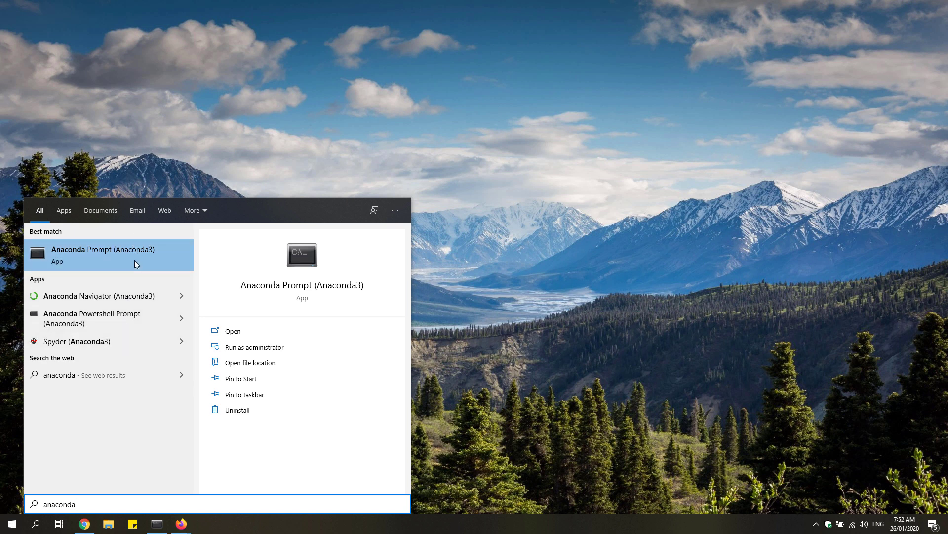
{"action": "mouse_move", "coordinate": [73, 259]}
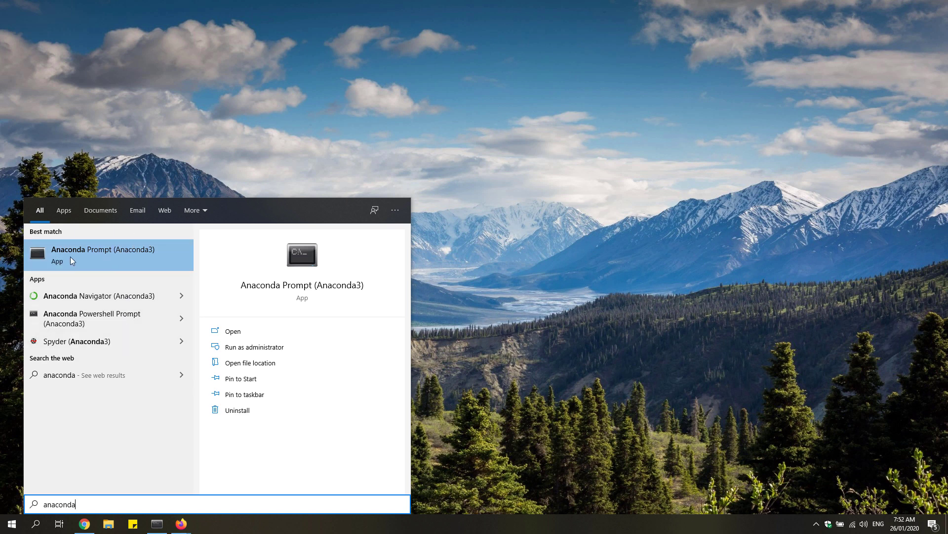
{"action": "mouse_move", "coordinate": [79, 259]}
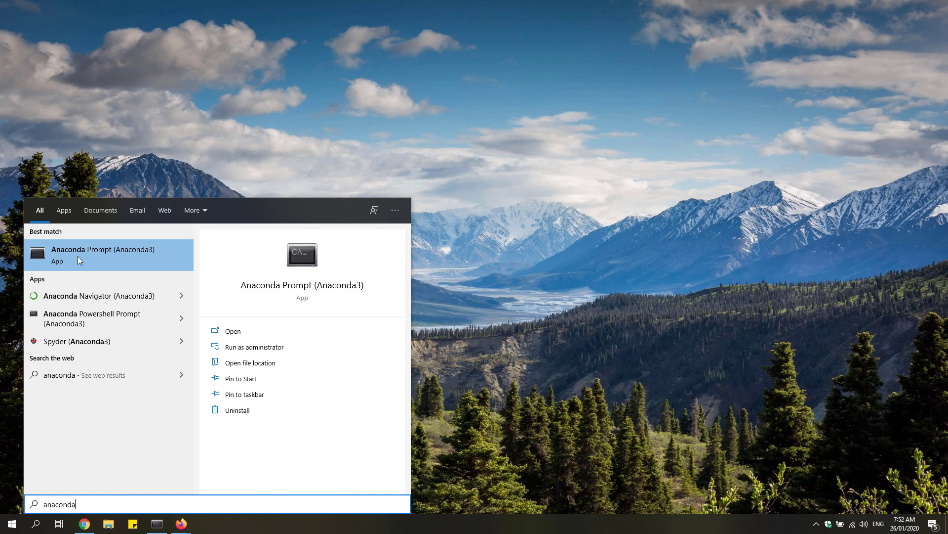
{"action": "mouse_move", "coordinate": [91, 260]}
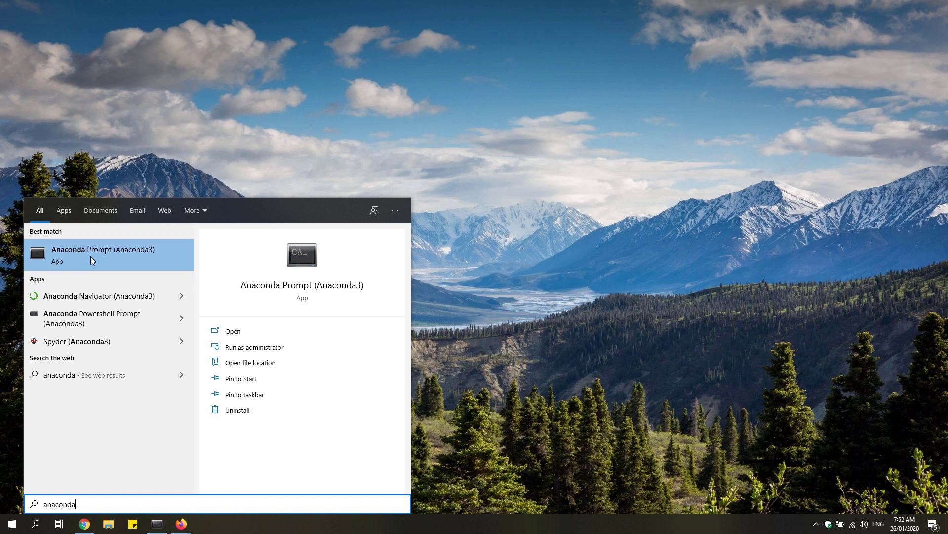
{"action": "left_click", "coordinate": [99, 255]}
{"action": "type", "text": "pi"}
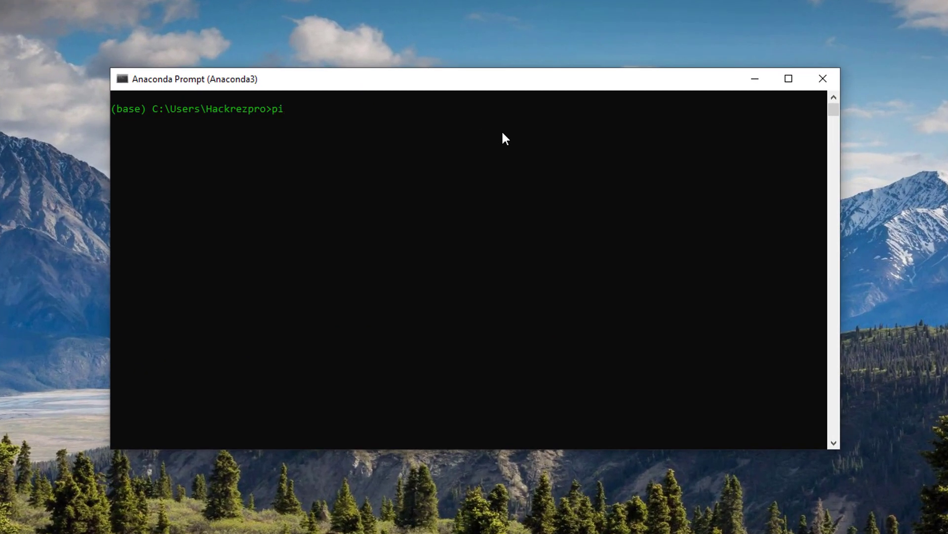
Run 'pip3 install opencv-python' so the cached wheel installs successfully.
{"action": "type", "text": "p3 install"}
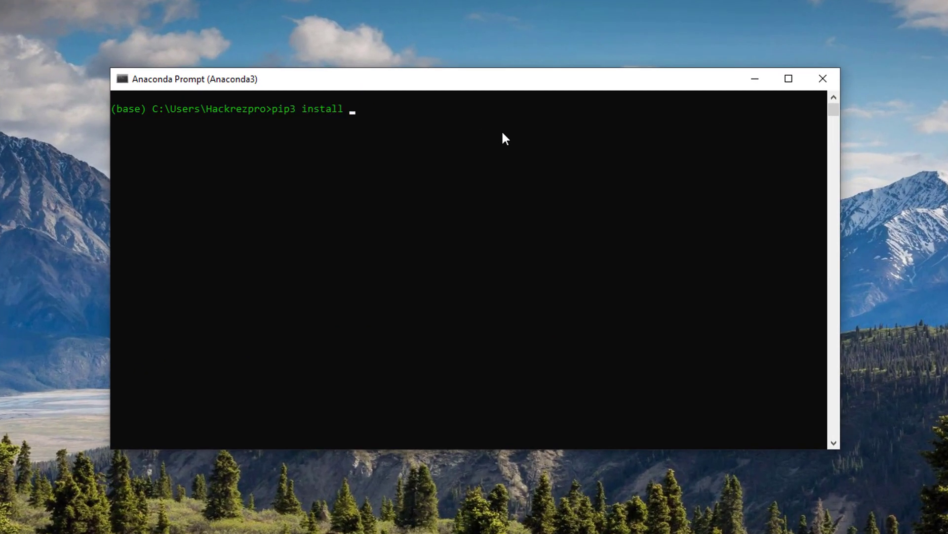
{"action": "type", "text": "opencv-python"}
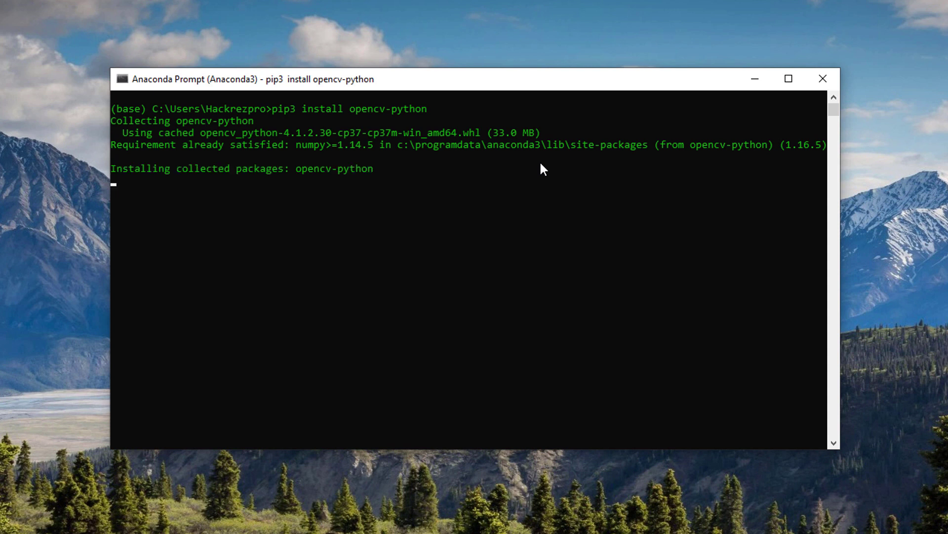
{"action": "mouse_move", "coordinate": [382, 182]}
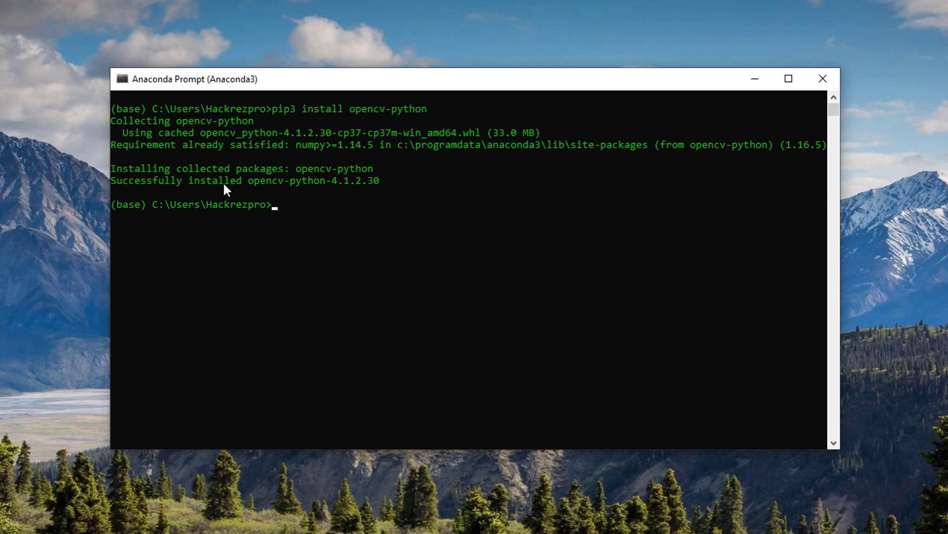
{"action": "mouse_move", "coordinate": [381, 184]}
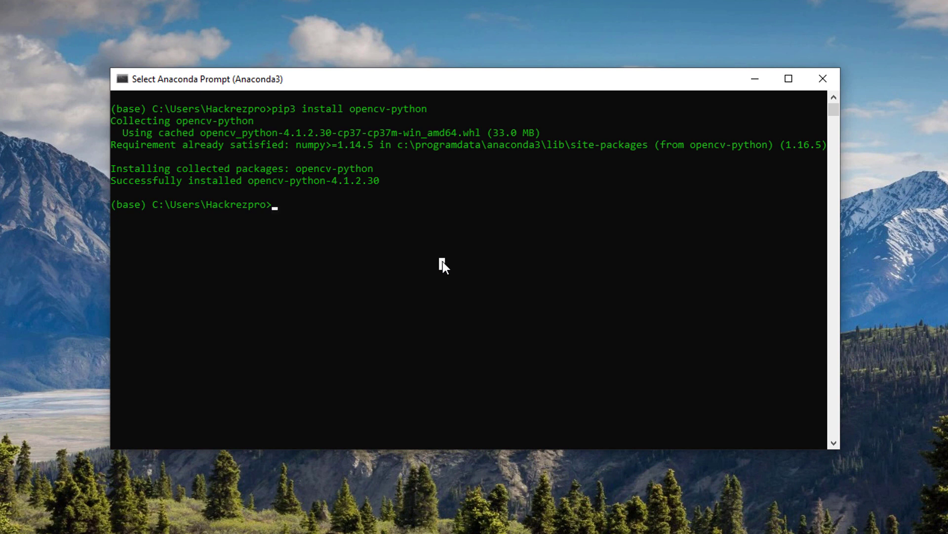
Run 'pip3 install matplotlib', which reports every requirement already satisfied.
{"action": "type", "text": "pip3"}
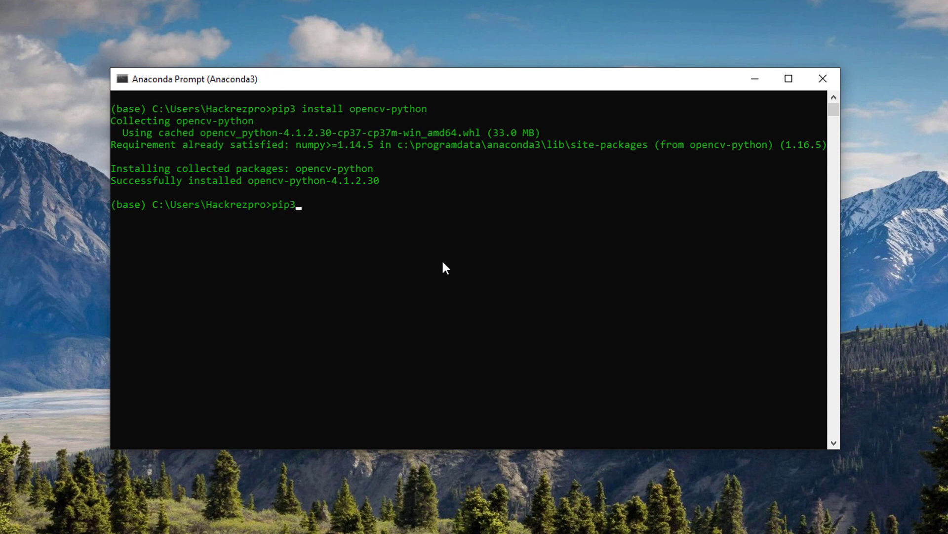
{"action": "type", "text": "install m"}
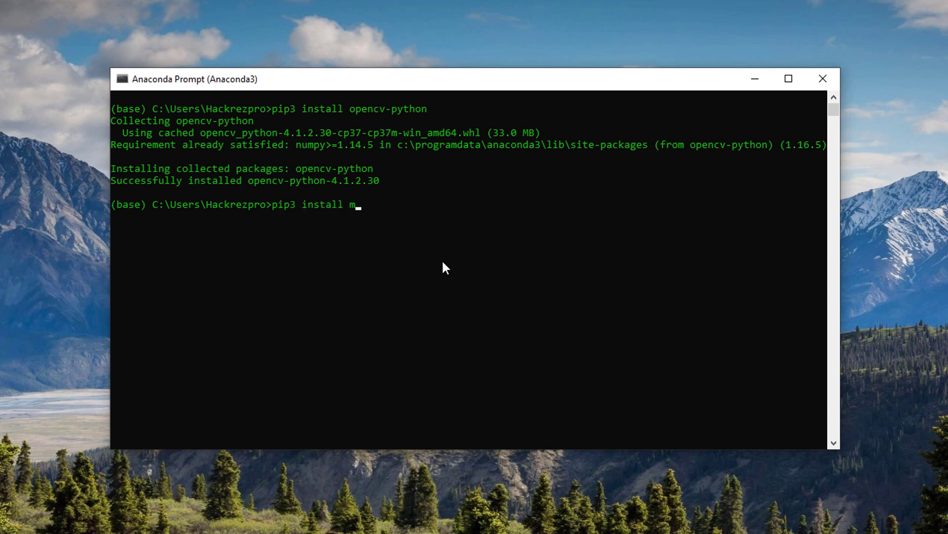
{"action": "type", "text": "atplotlib"}
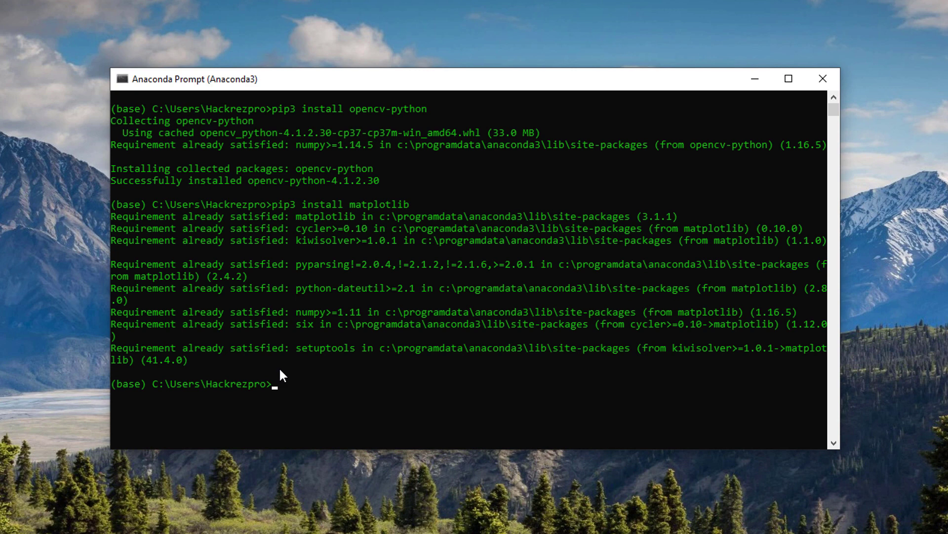
{"action": "mouse_move", "coordinate": [291, 361]}
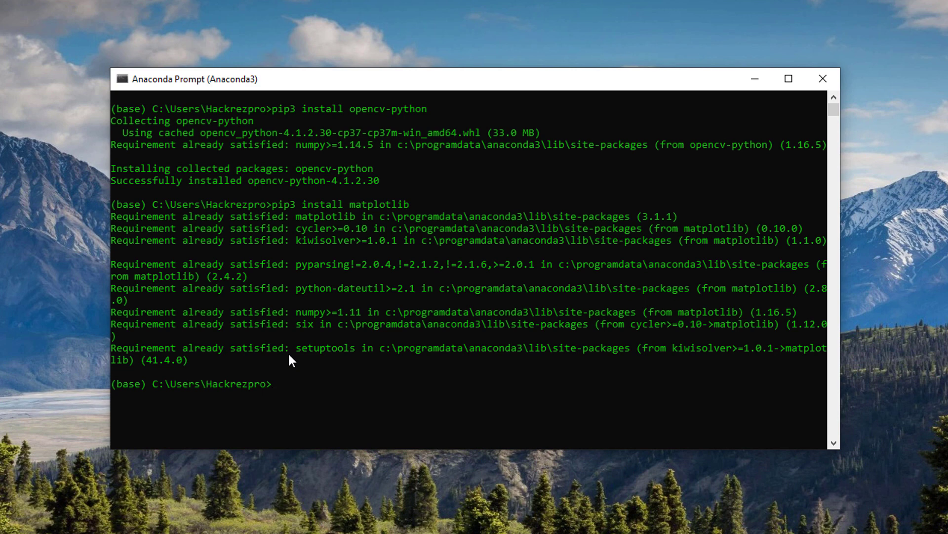
Run 'conda list' and locate opencv-python 4.1.2.30 among the installed packages.
{"action": "type", "text": "conda"}
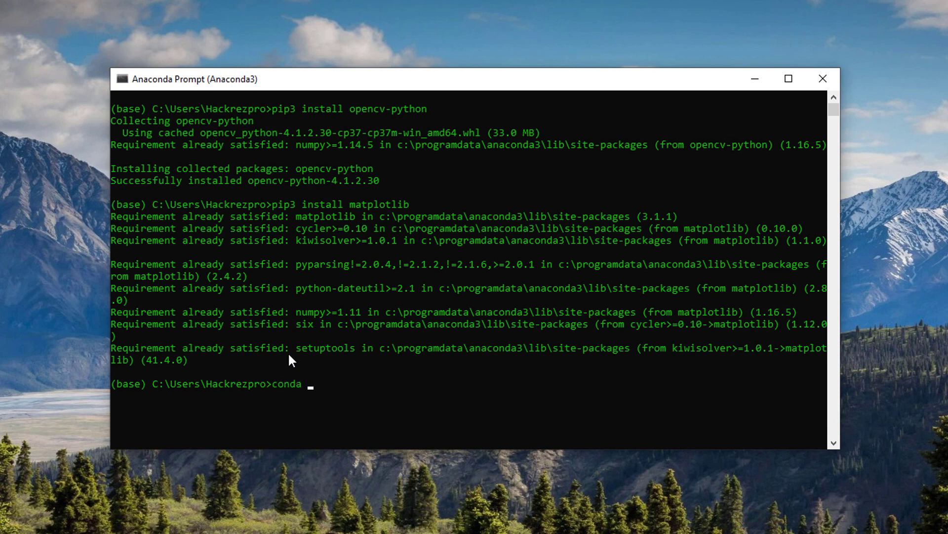
{"action": "type", "text": "list"}
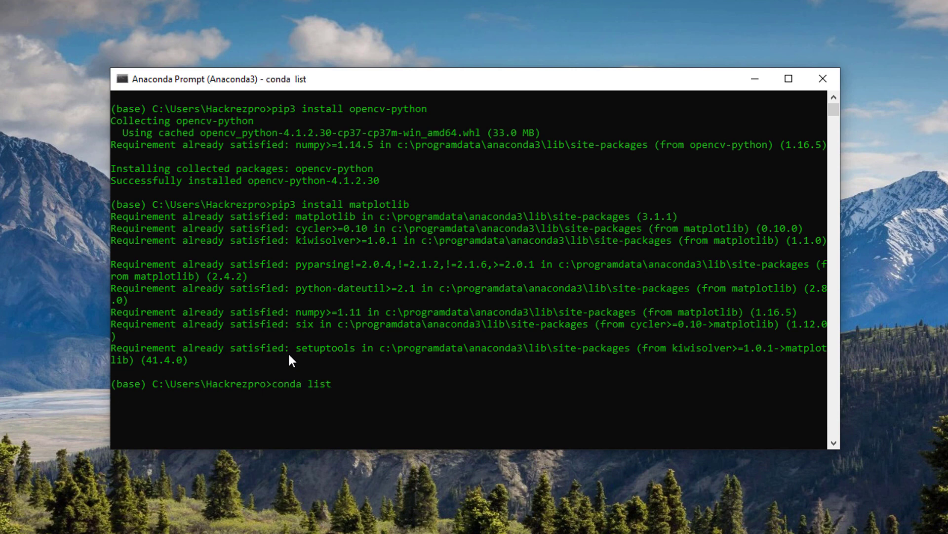
{"action": "mouse_move", "coordinate": [303, 352]}
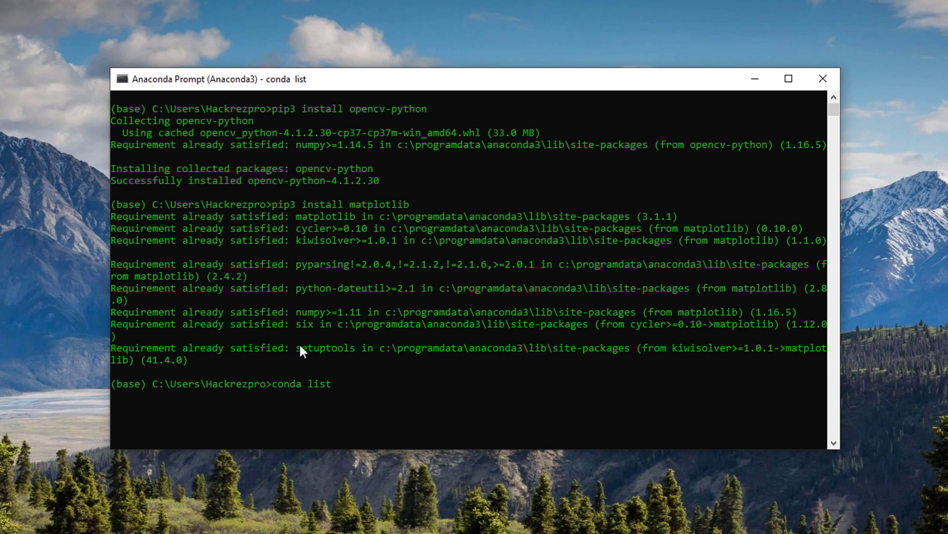
{"action": "mouse_move", "coordinate": [310, 344]}
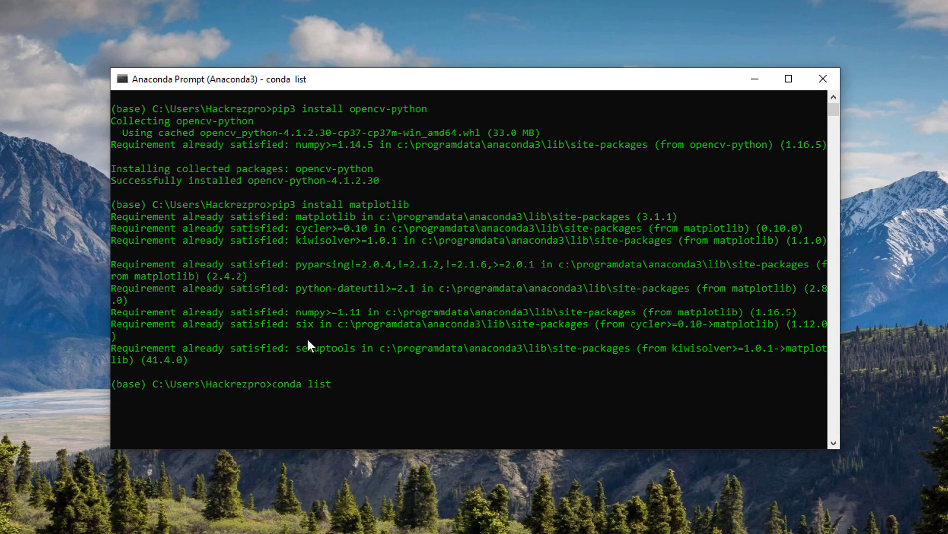
{"action": "key", "text": "Enter"}
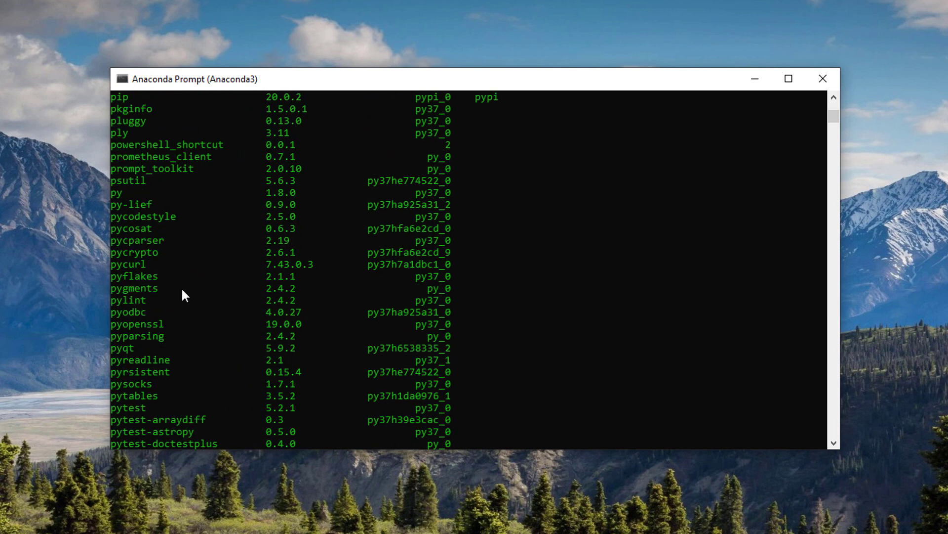
{"action": "scroll", "scroll_direction": "up", "scroll_amount": 3}
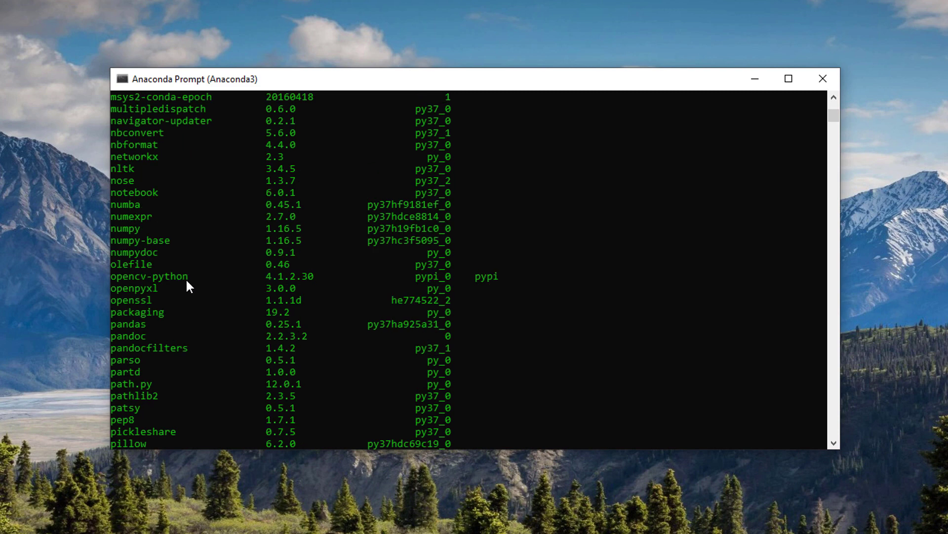
{"action": "scroll", "scroll_direction": "up", "scroll_amount": 3}
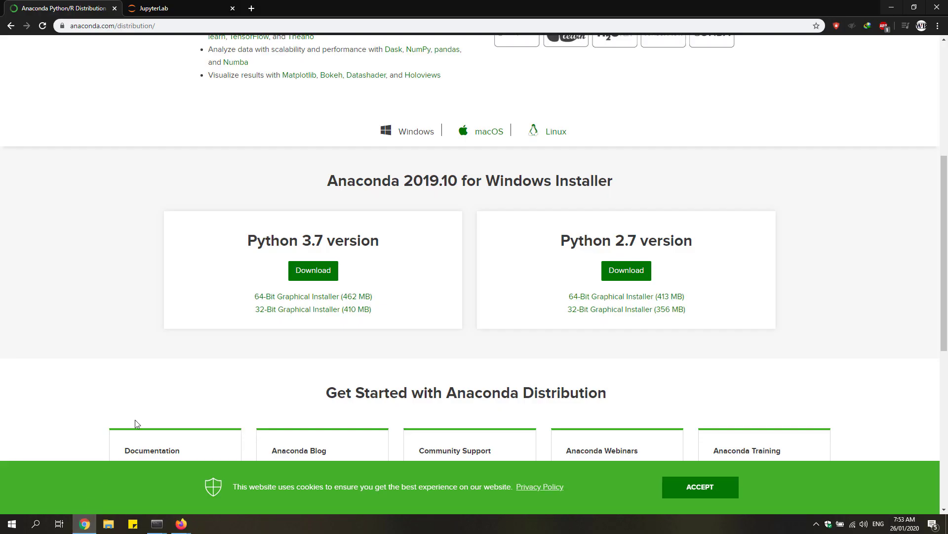
Rerun the 'import cv2 as cv' cell in JupyterLab so it completes without error.
{"action": "left_click", "coordinate": [168, 8]}
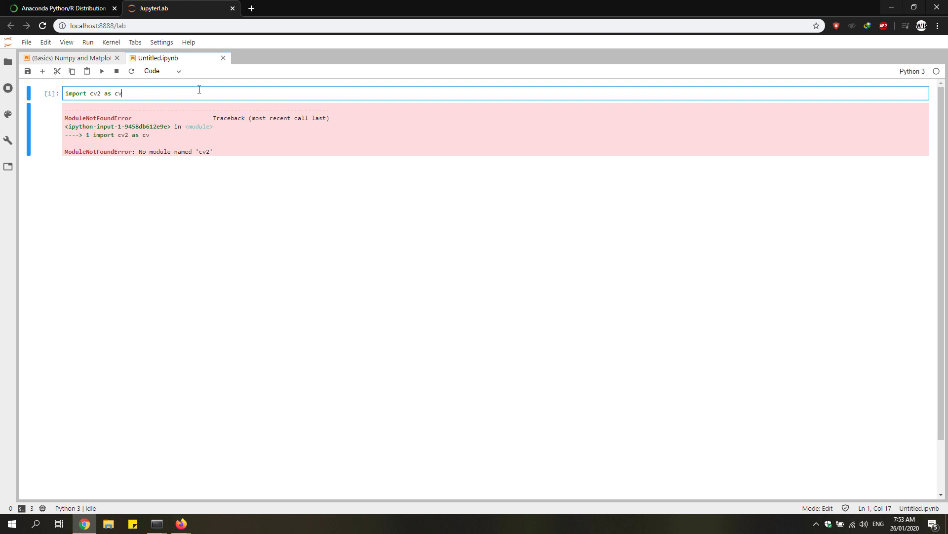
{"action": "left_click", "coordinate": [102, 71]}
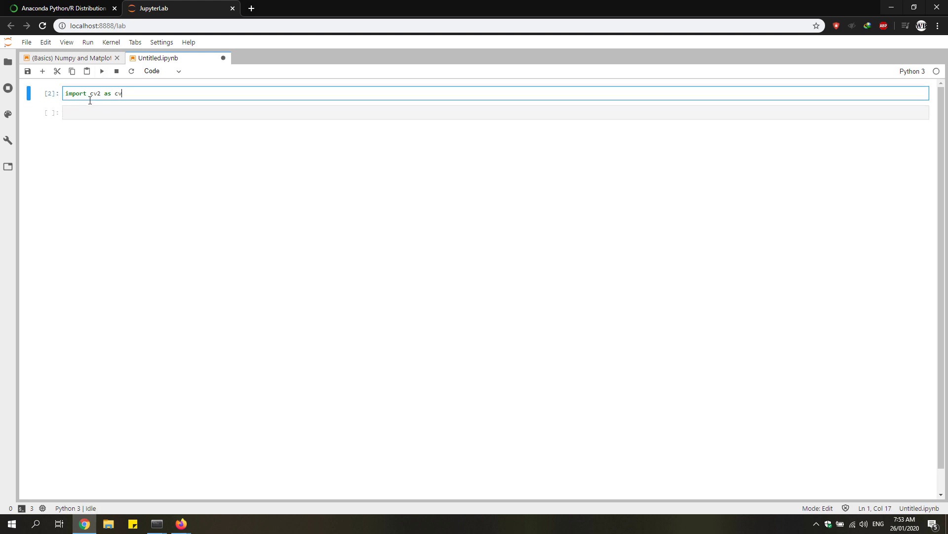
{"action": "mouse_move", "coordinate": [723, 150]}
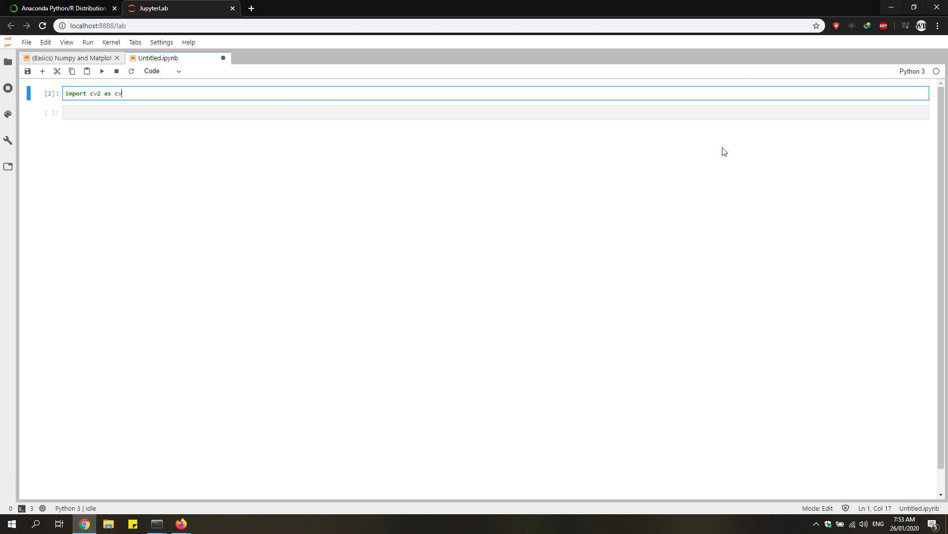
{"action": "mouse_move", "coordinate": [495, 241]}
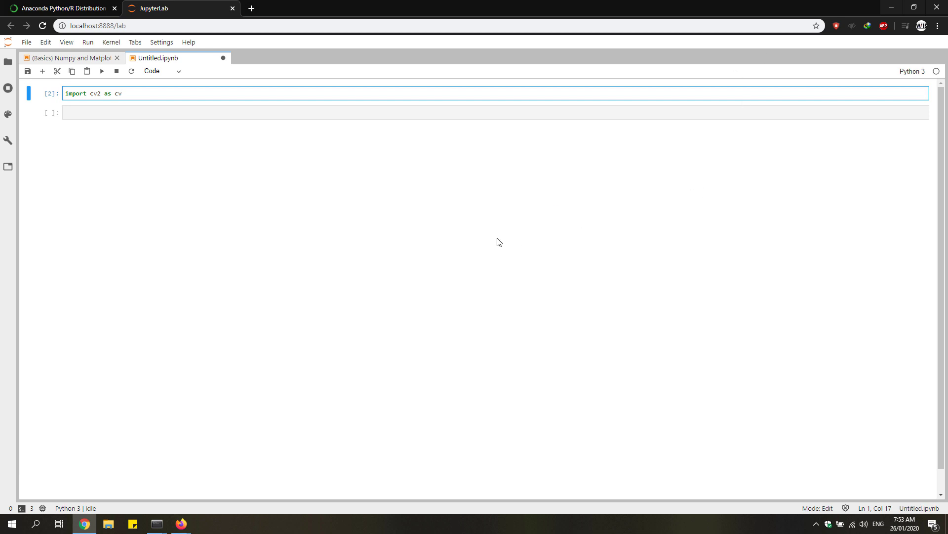
{"action": "mouse_move", "coordinate": [480, 246]}
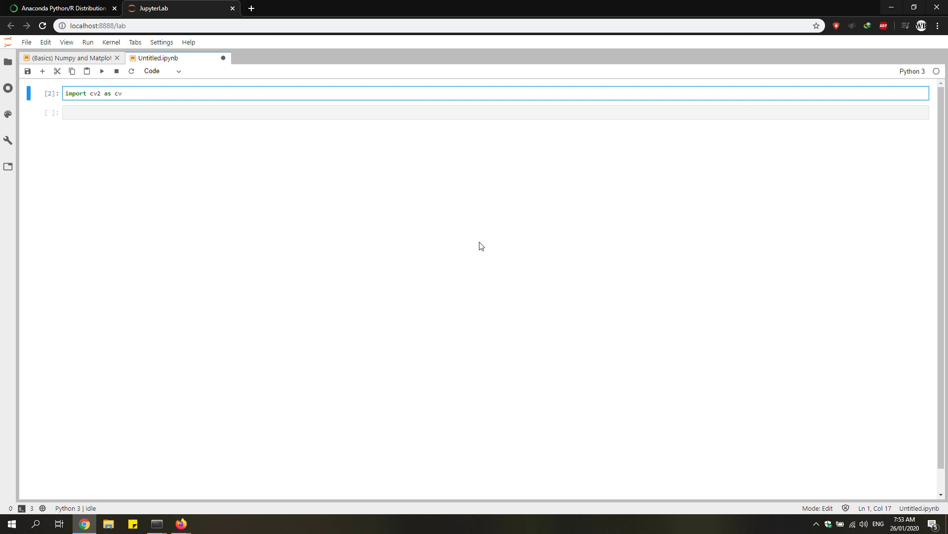